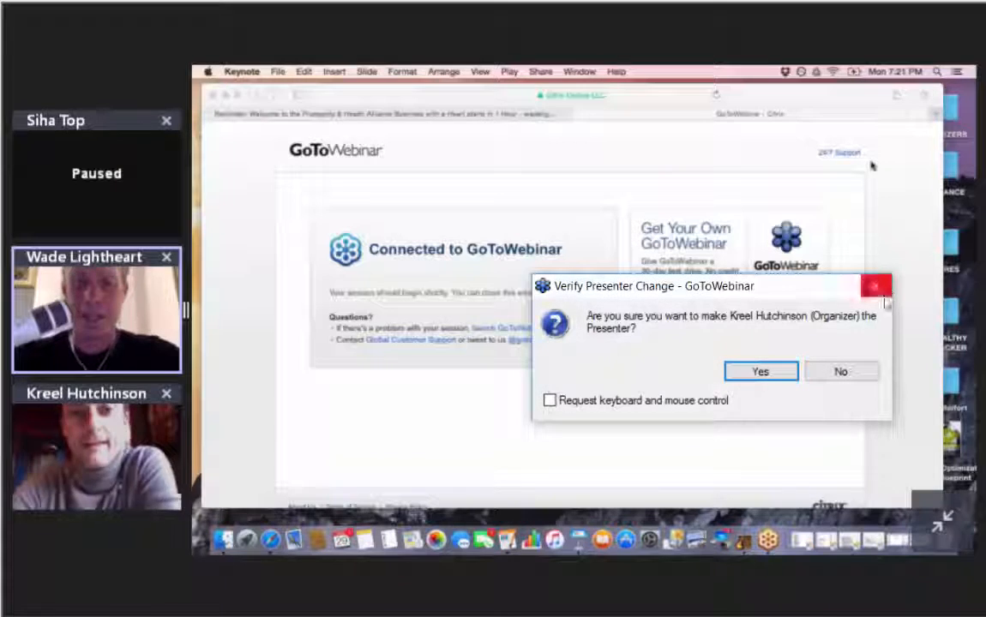
Step: Confirm Kreel Hutchinson as presenter so the title slide is shared
{"action": "left_click", "coordinate": [760, 371]}
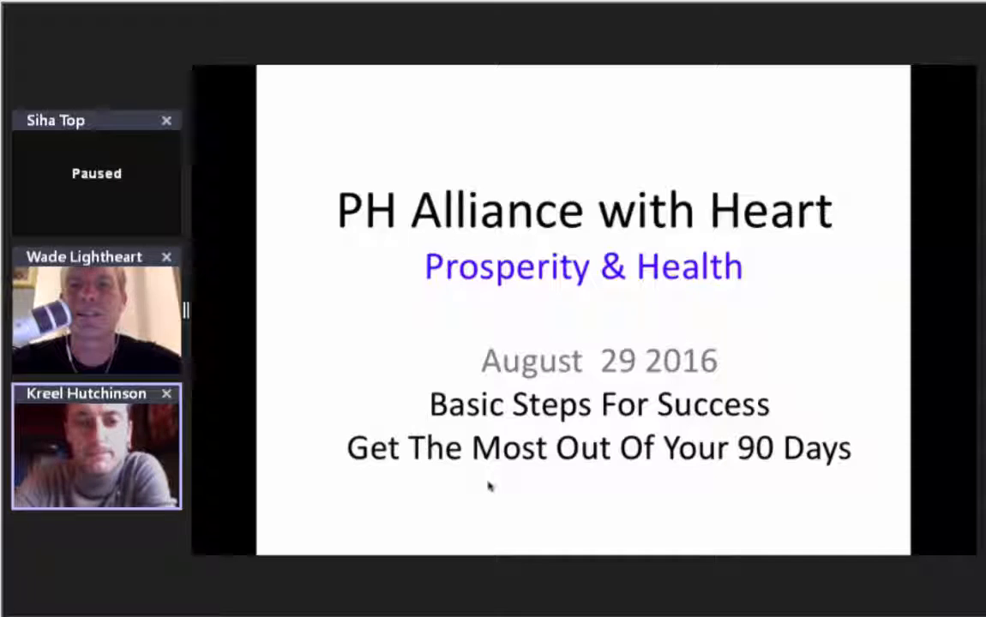
{"action": "left_click", "coordinate": [167, 256]}
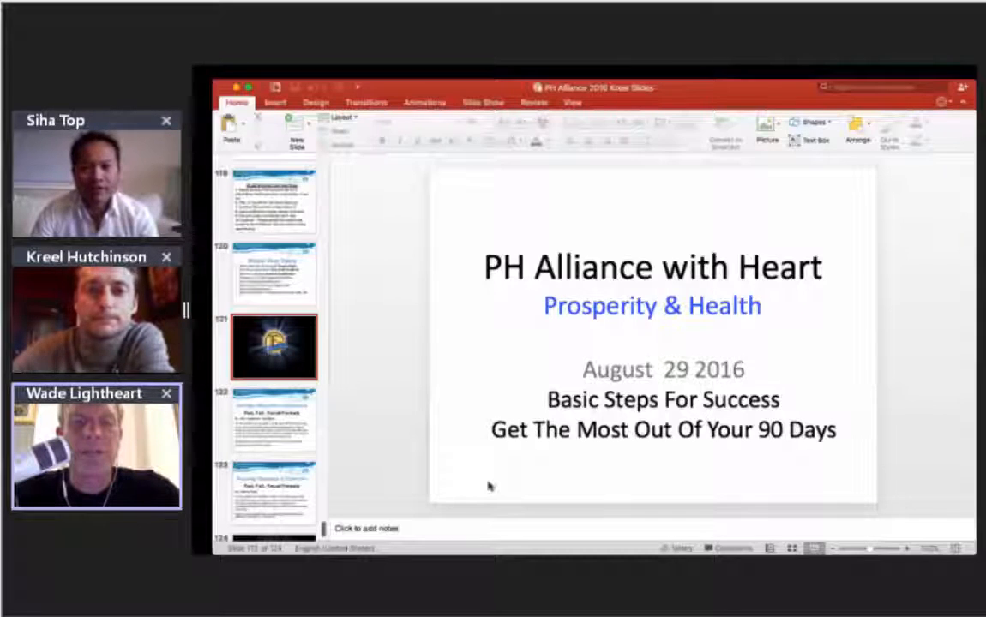
{"action": "left_click", "coordinate": [273, 347]}
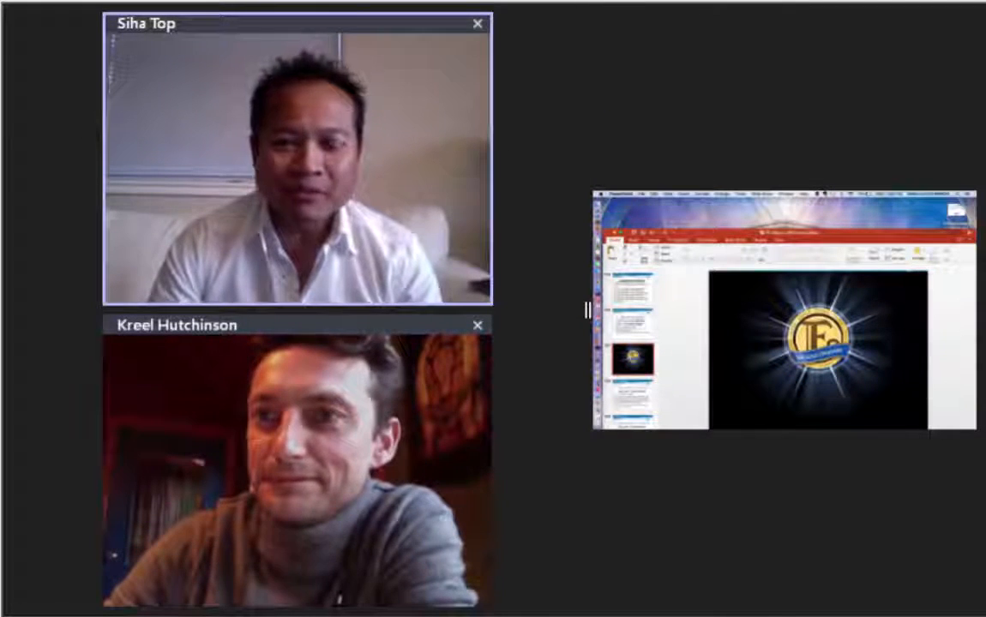
{"action": "left_click", "coordinate": [479, 325]}
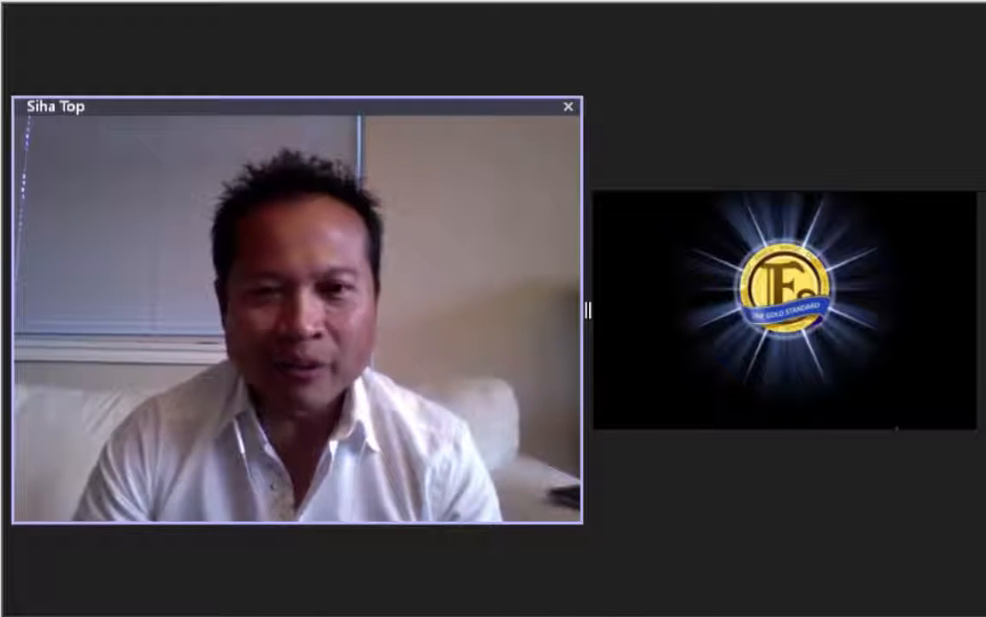
{"action": "mouse_move", "coordinate": [584, 310]}
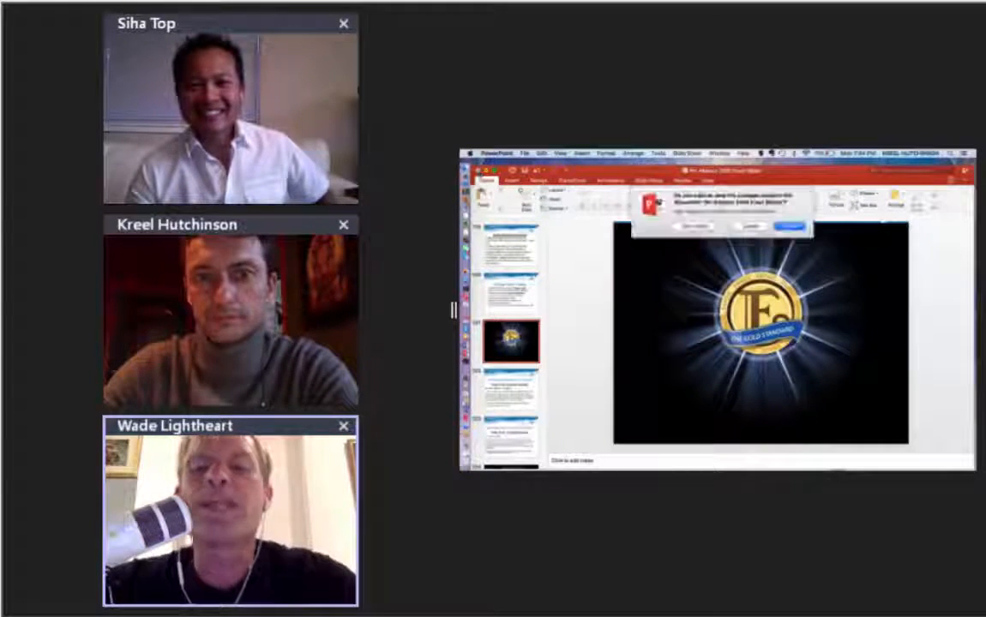
{"action": "left_click", "coordinate": [787, 224]}
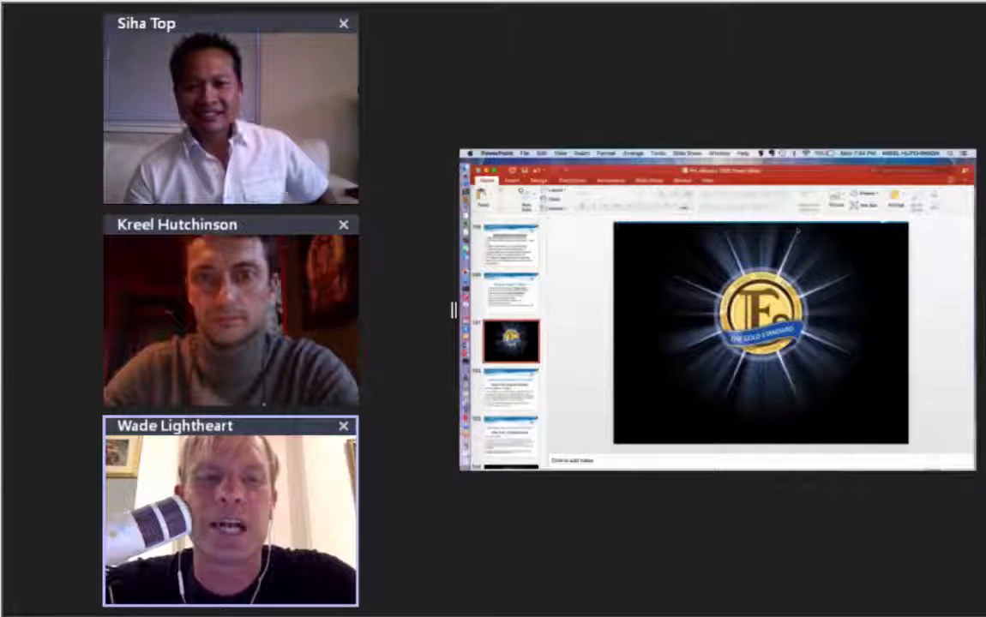